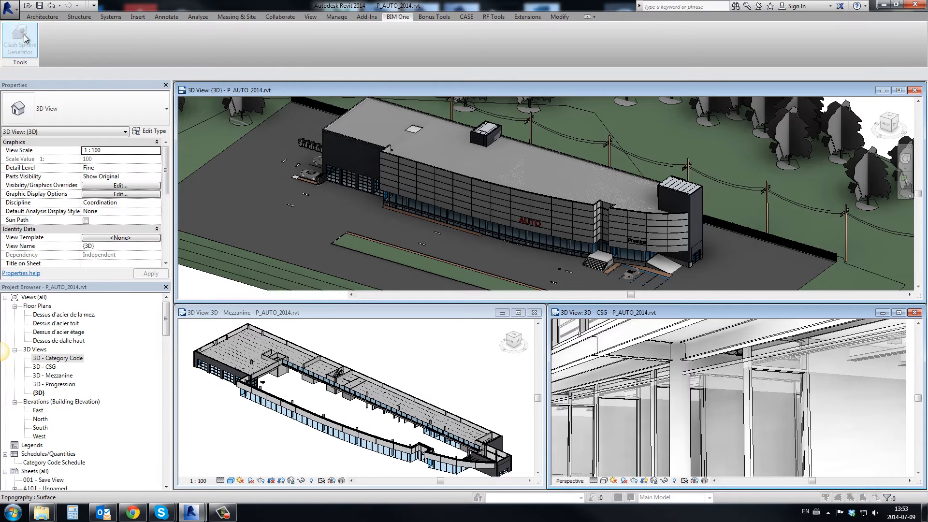
# Launch the Clash Sphere Generator from the BIM One tab.
pyautogui.click(15, 37)
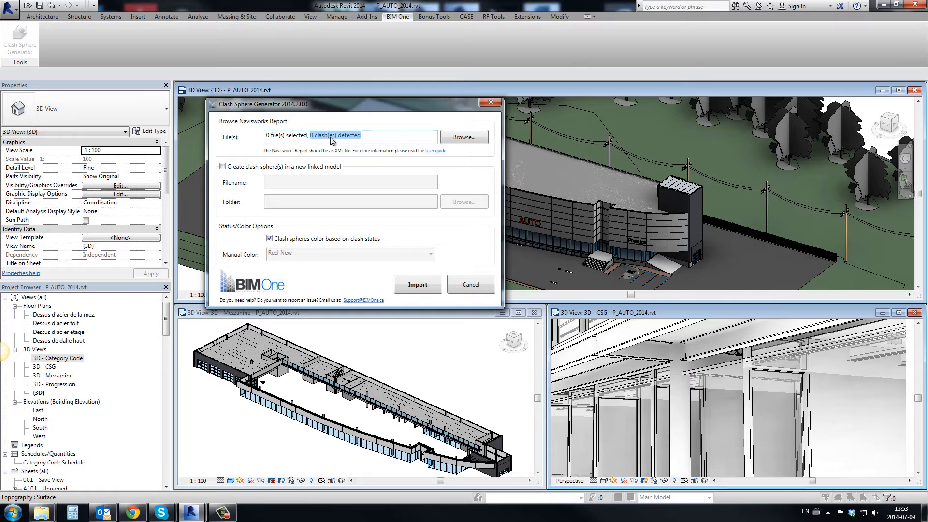
# Select the ARC-CEILINGS VS STR V2.xml report and keep status-based sphere colouring enabled.
pyautogui.click(464, 137)
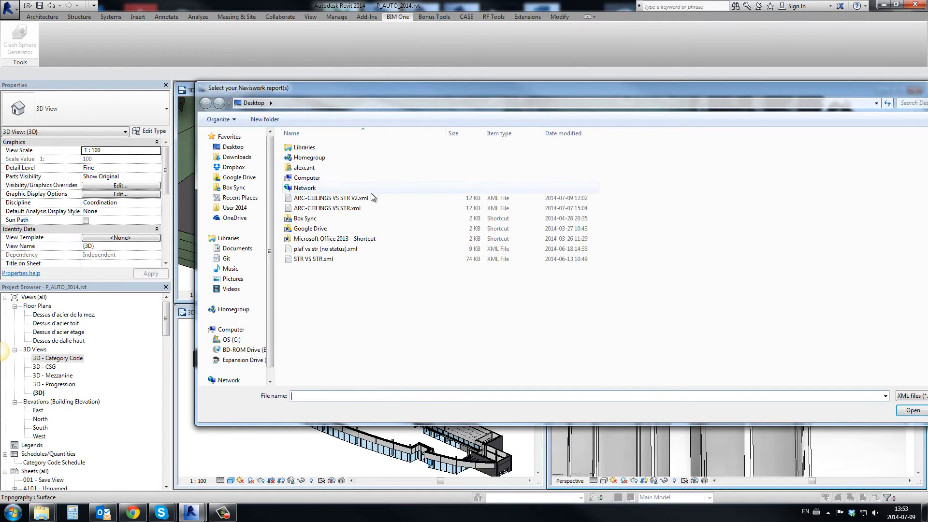
pyautogui.click(913, 410)
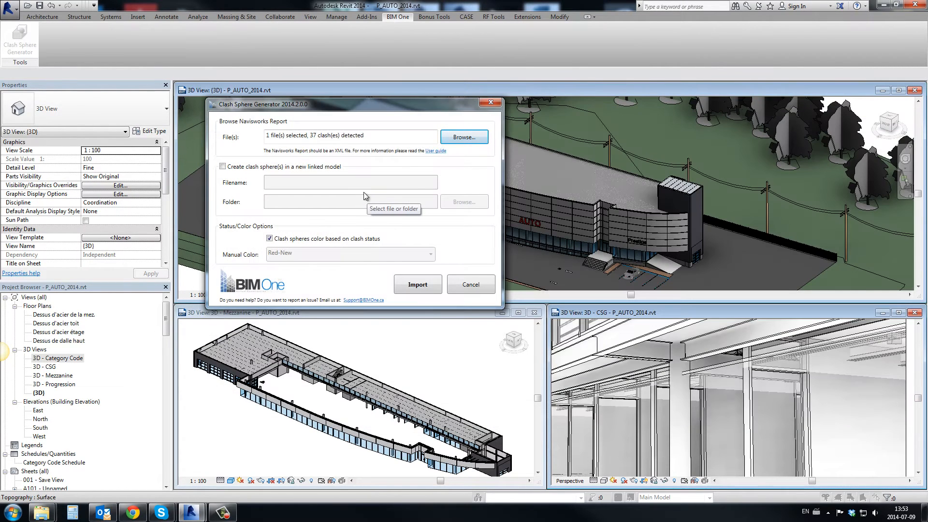
pyautogui.moveTo(315, 204)
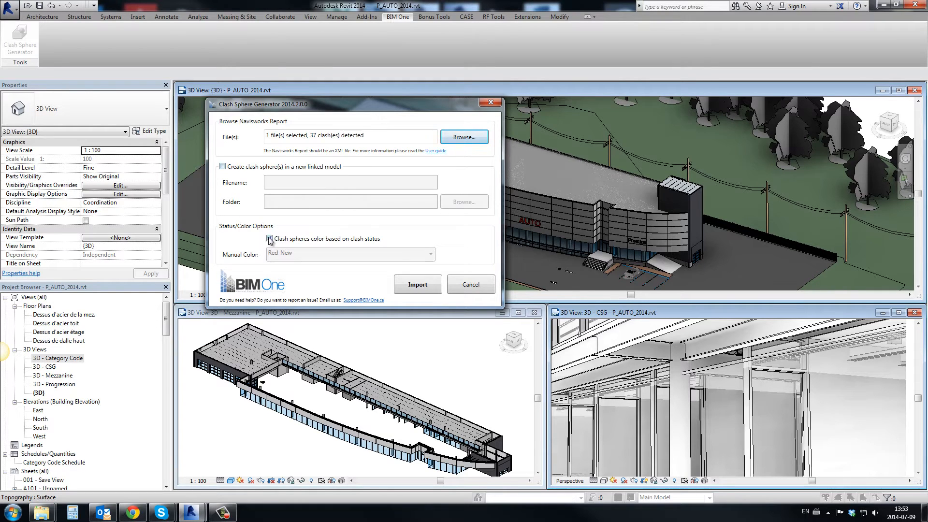
pyautogui.click(270, 238)
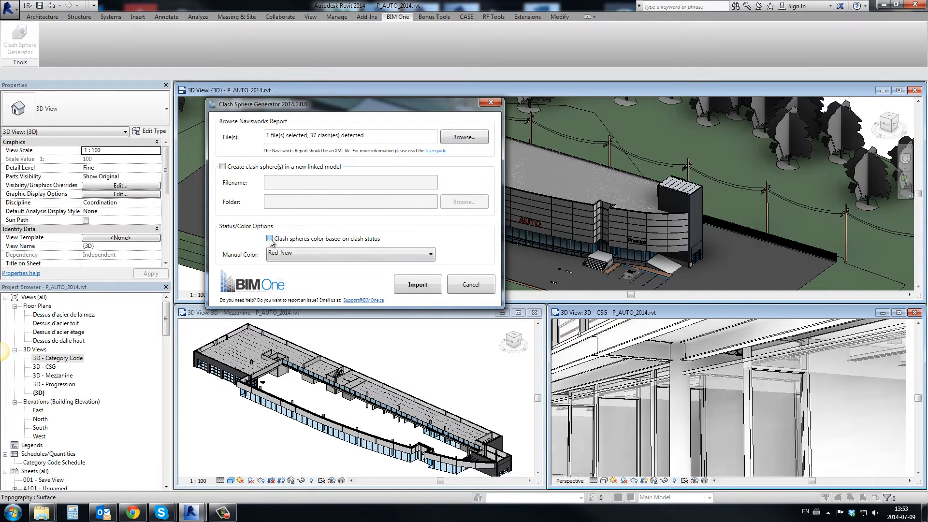
pyautogui.click(417, 284)
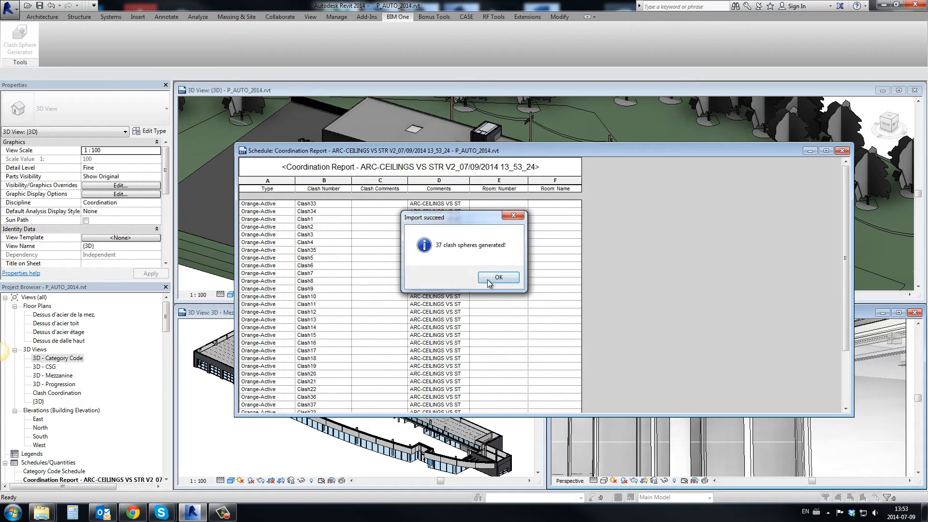
# Confirm the '37 clash spheres generated' message after importing.
pyautogui.click(498, 276)
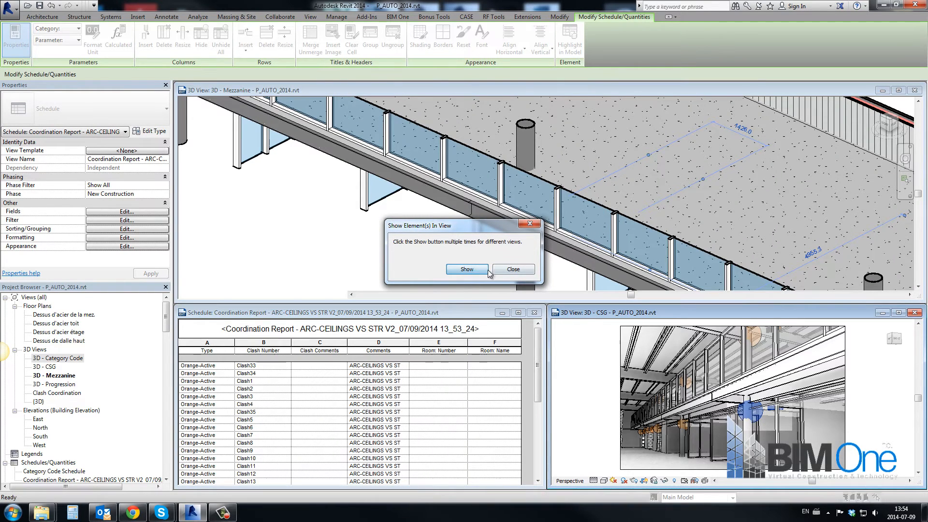
# Show the selected clash sphere in the 3D views via Highlight in Model.
pyautogui.click(467, 268)
pyautogui.write('Resolved By')
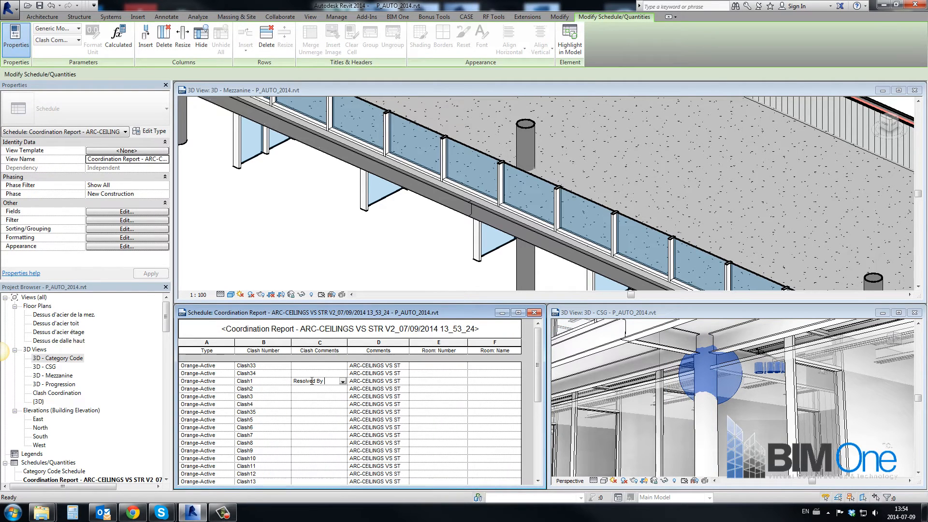
# Give Clash1 the comment 'Resolved By Arch...' and set its status to Green-Approved.
pyautogui.write('Archit')
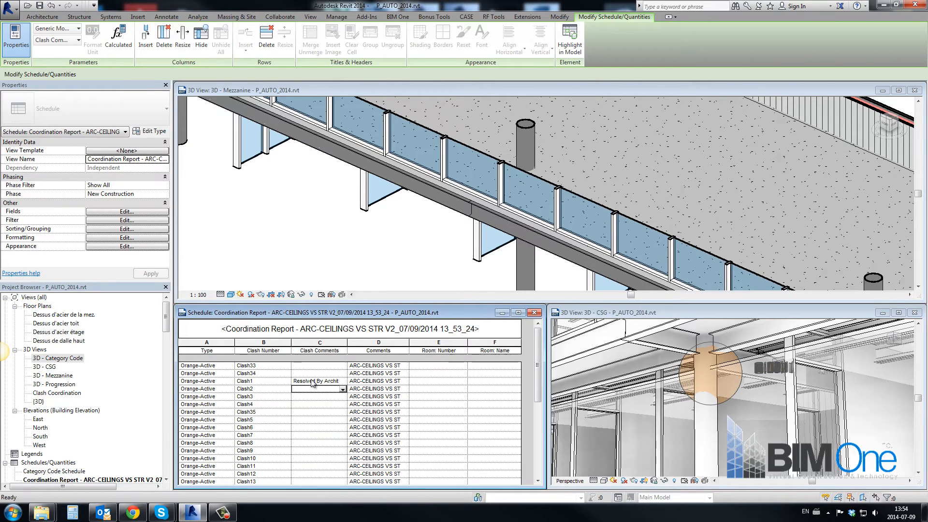
pyautogui.click(204, 381)
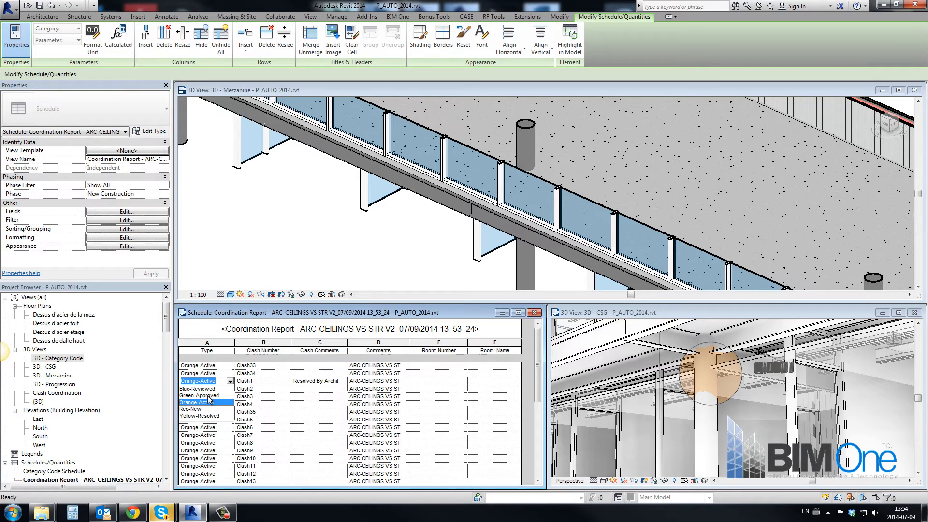
pyautogui.click(199, 397)
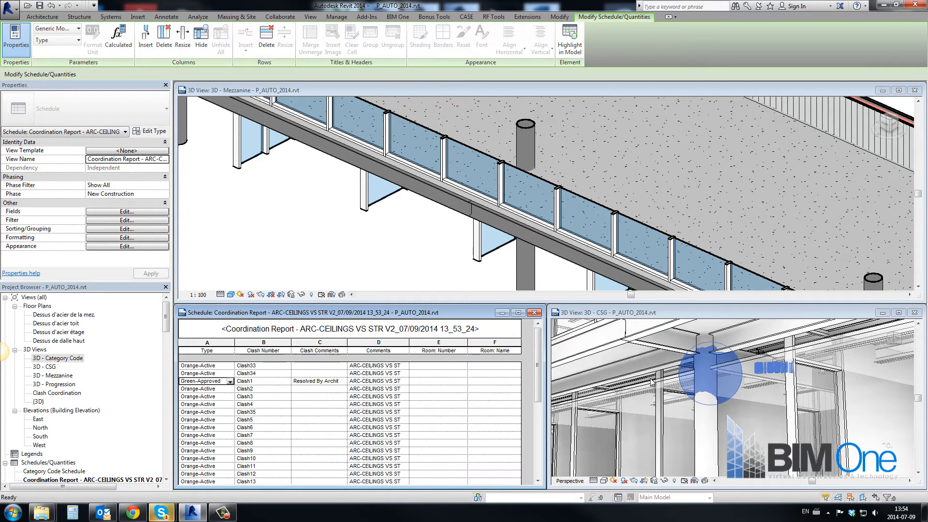
pyautogui.click(752, 402)
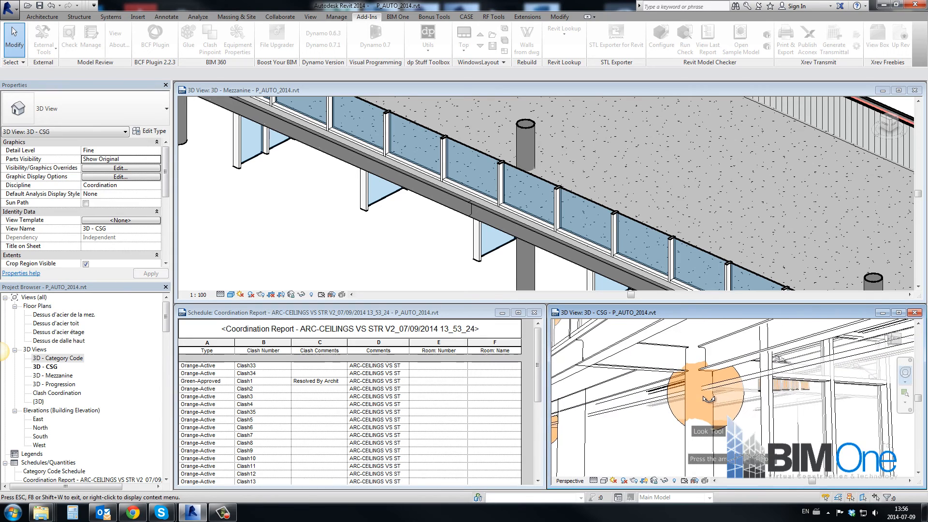
# Select the Clash7 sphere in the CSG view and set its comment to Resolved By Architecture.
pyautogui.click(703, 395)
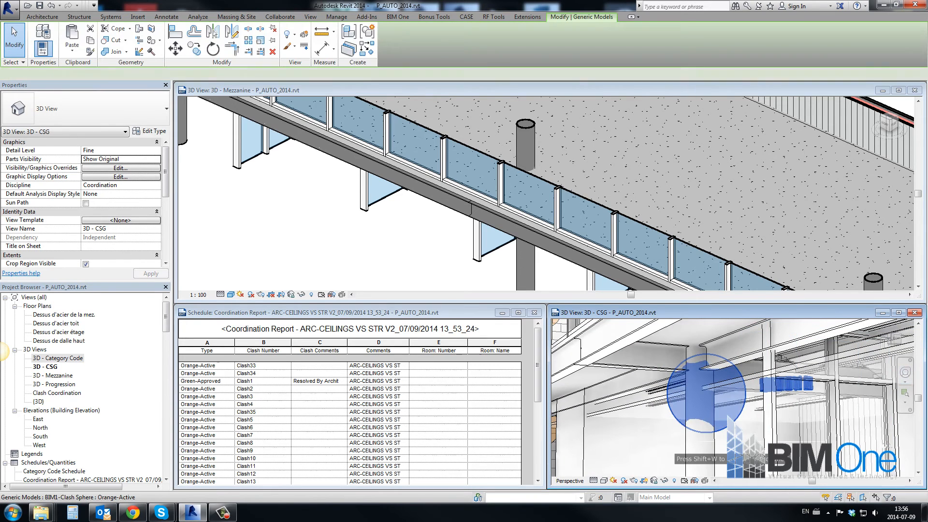
pyautogui.click(706, 395)
pyautogui.write('Resolved By Architecture')
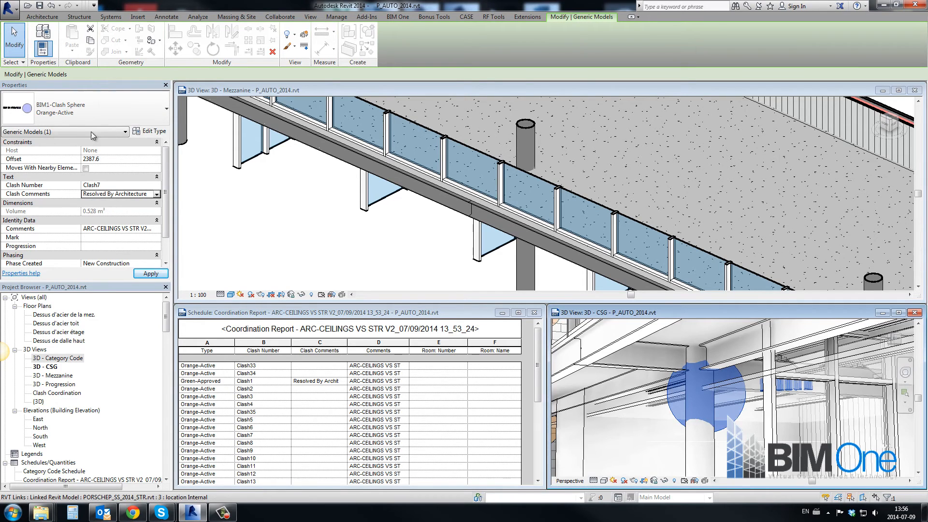
pyautogui.click(125, 132)
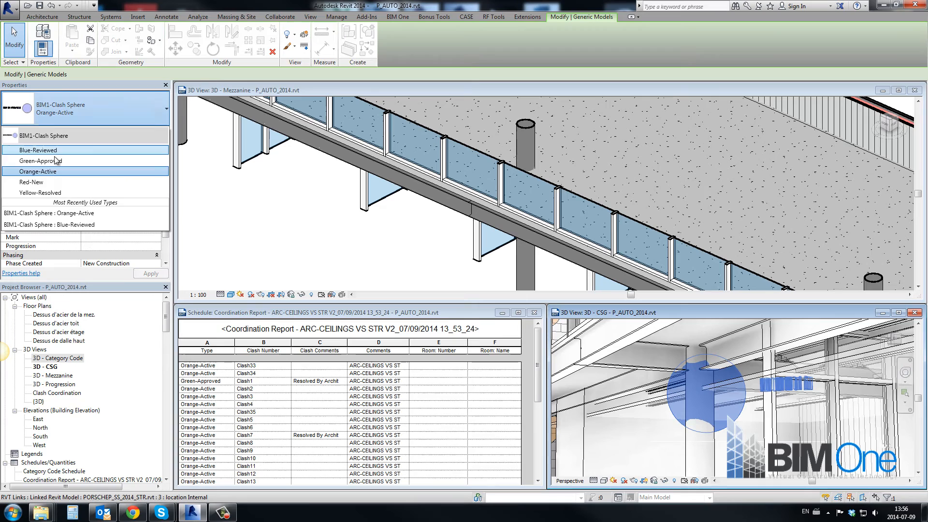